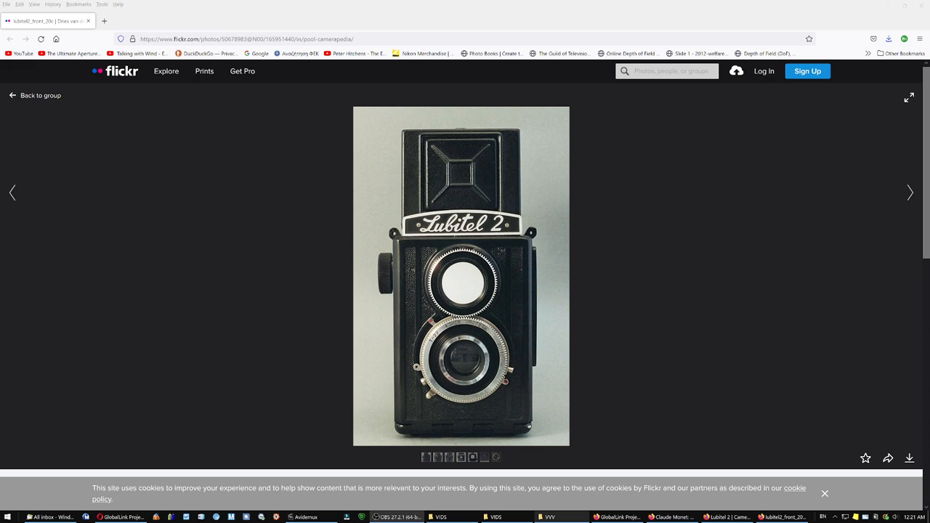
- Advance from the front shot to the angled Lubitel 2 photo with the hood open
left_click(909, 192)
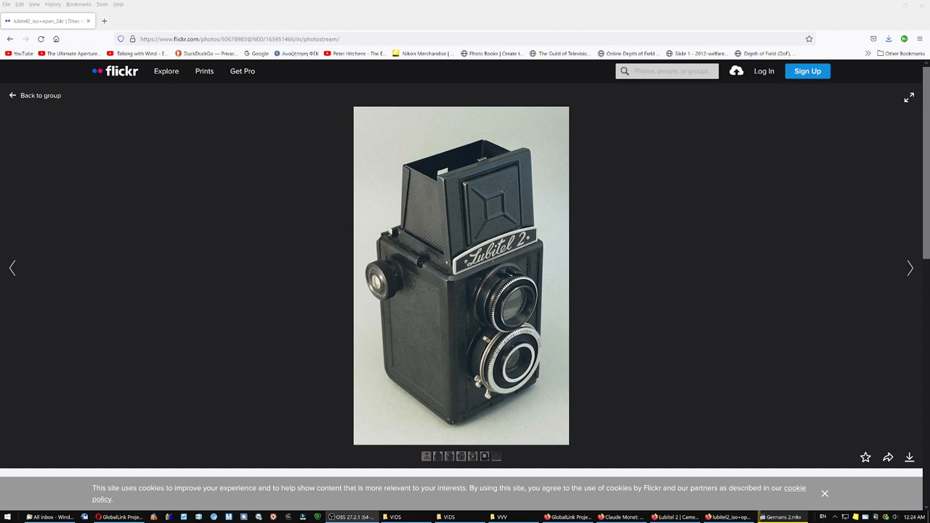
- Advance through the viewfinder shot to the Lubitel 2 side profile photo
left_click(908, 268)
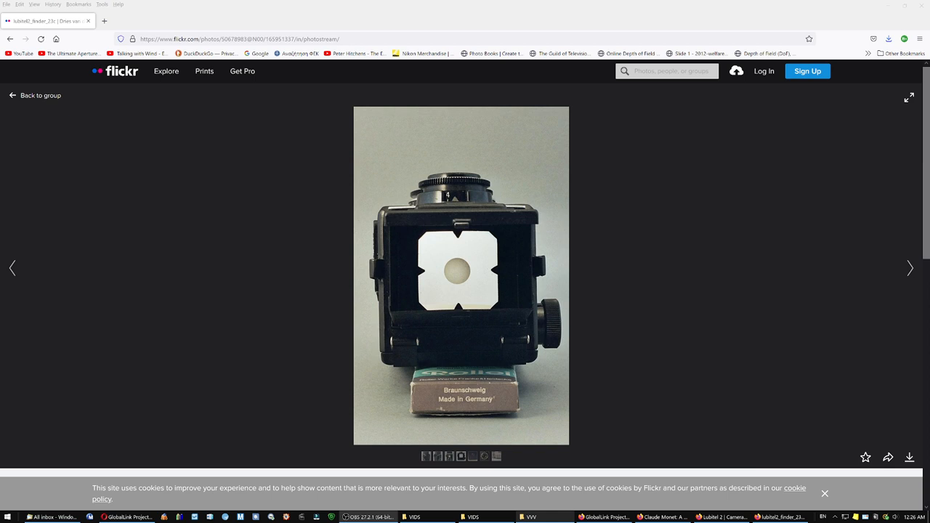
left_click(909, 268)
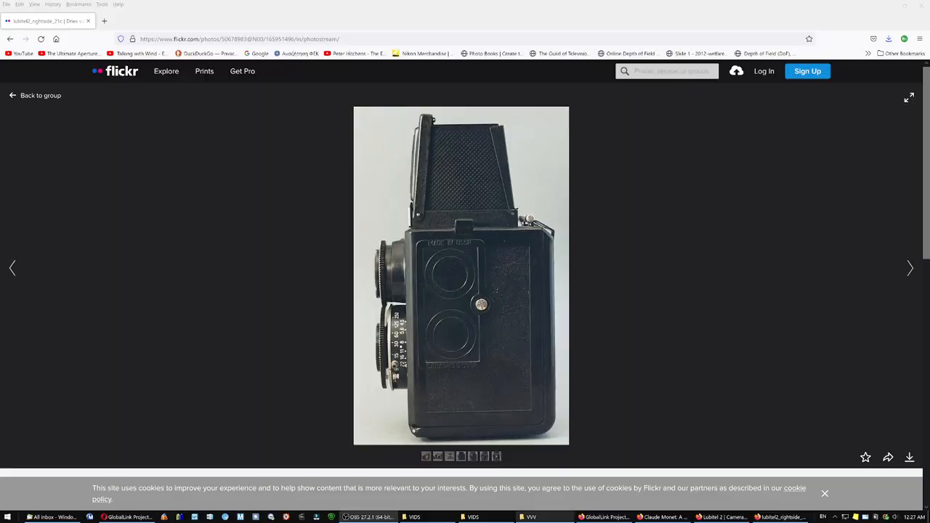